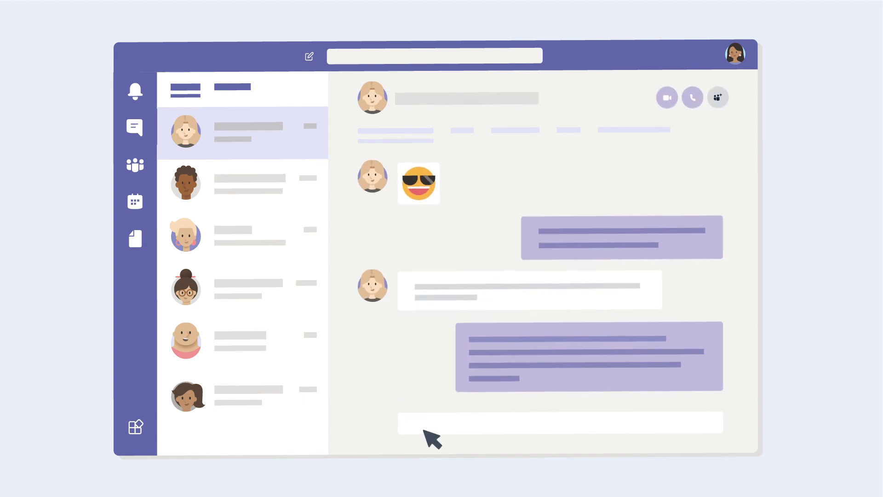
# Select the Ariv.ai app to show its empty chat conversation in Teams.
pyautogui.click(560, 424)
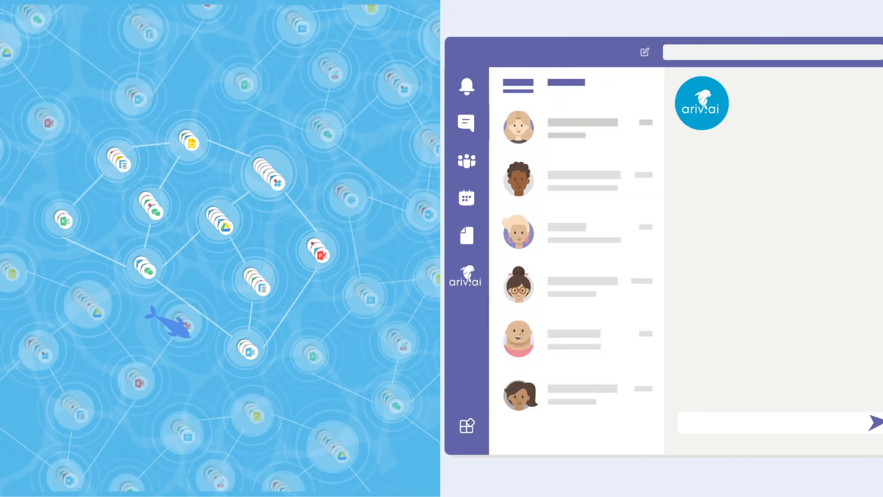
pyautogui.moveTo(802, 252)
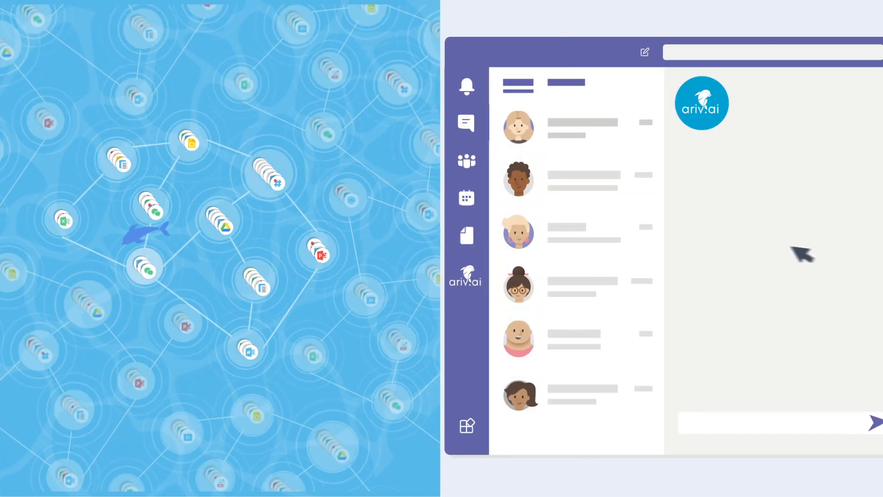